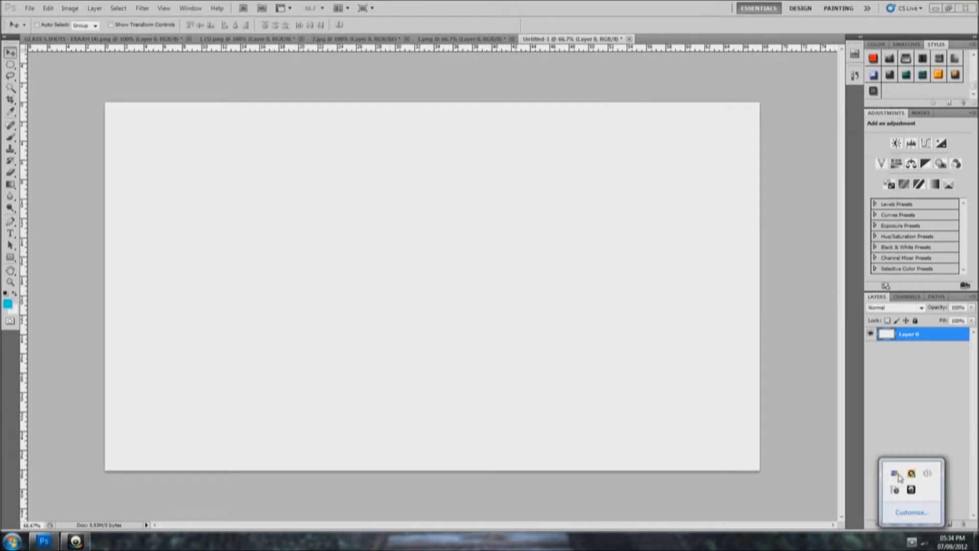
Step: Fill the background layer with a diagonal cyan-to-purple Gradient Overlay style
left_click(6, 308)
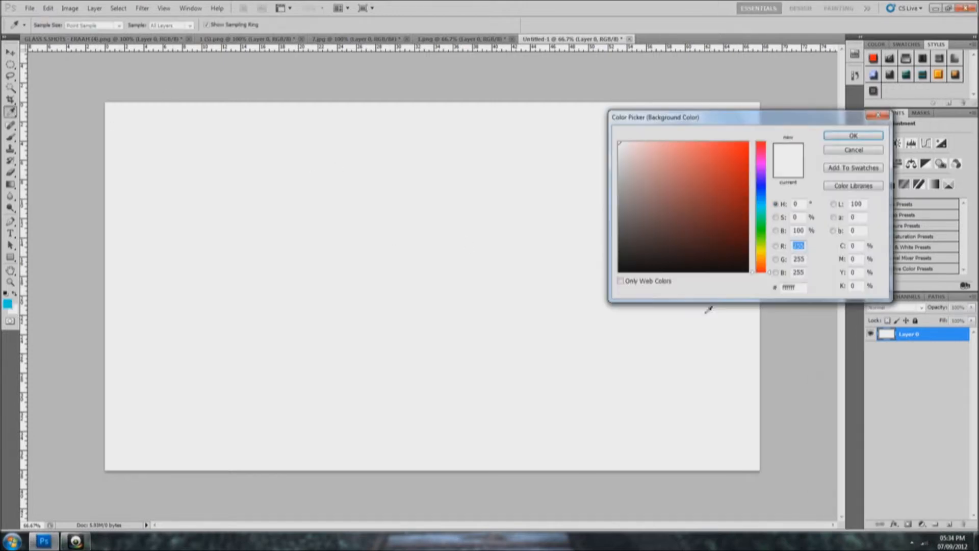
left_click(853, 135)
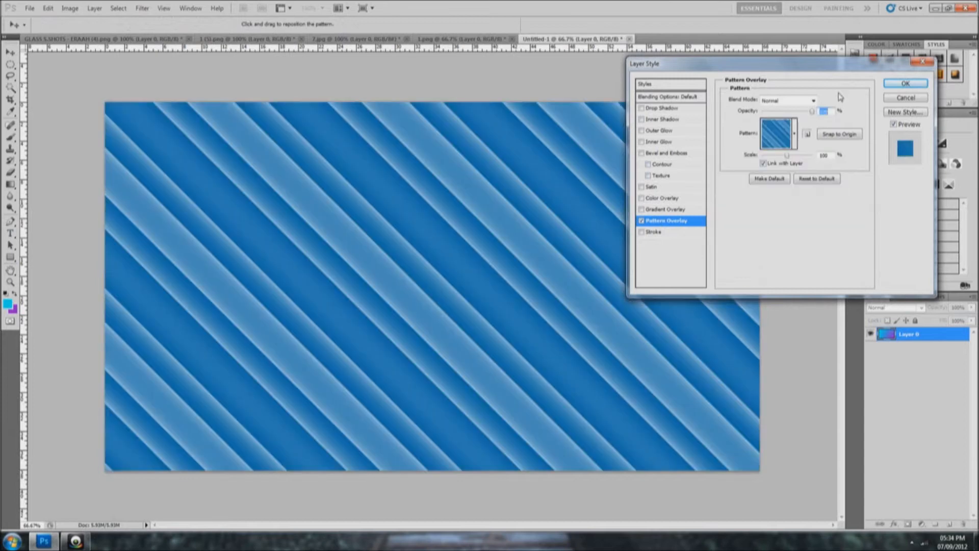
left_click(905, 82)
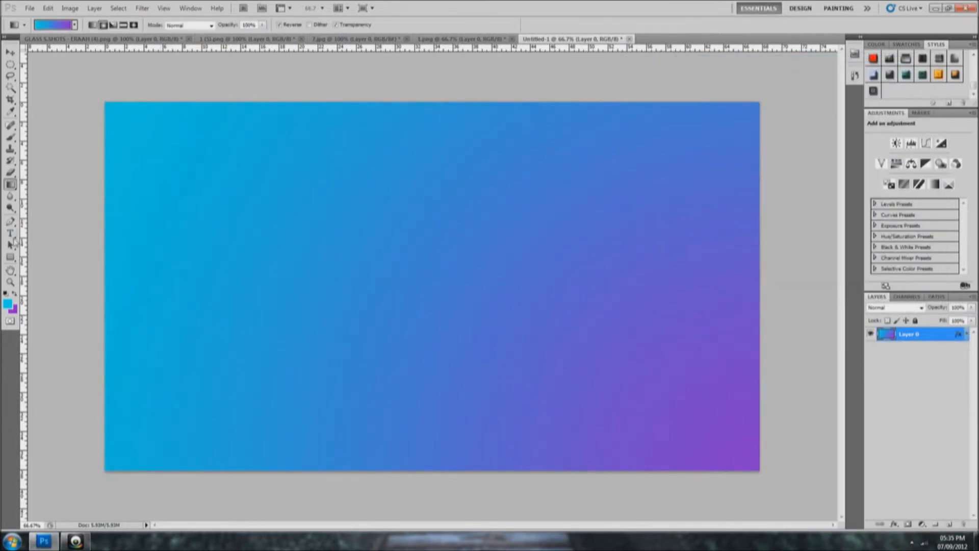
Step: Add cyan FUSION text, then purple FX below it with Drop Shadow, Inner Shadow, Inner Glow and Bevel
type("F")
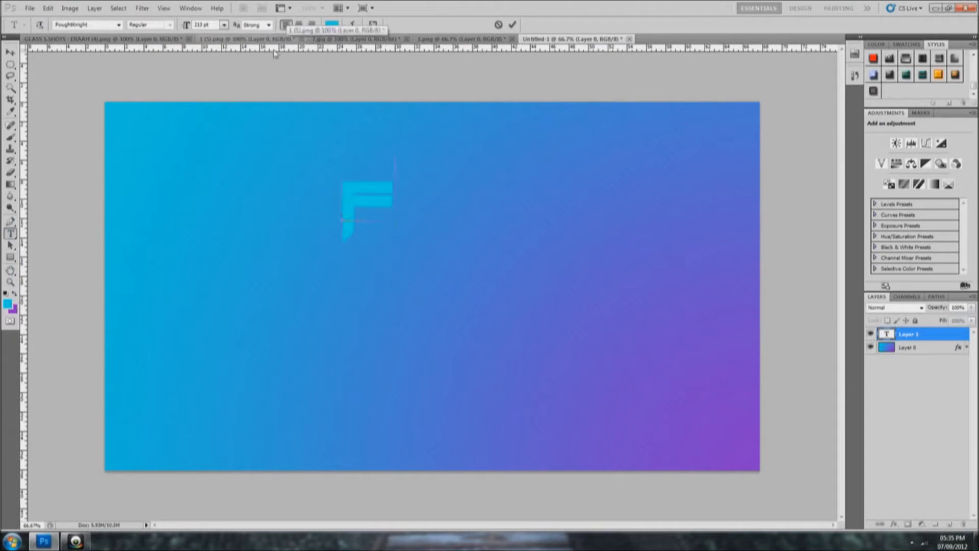
type("USION")
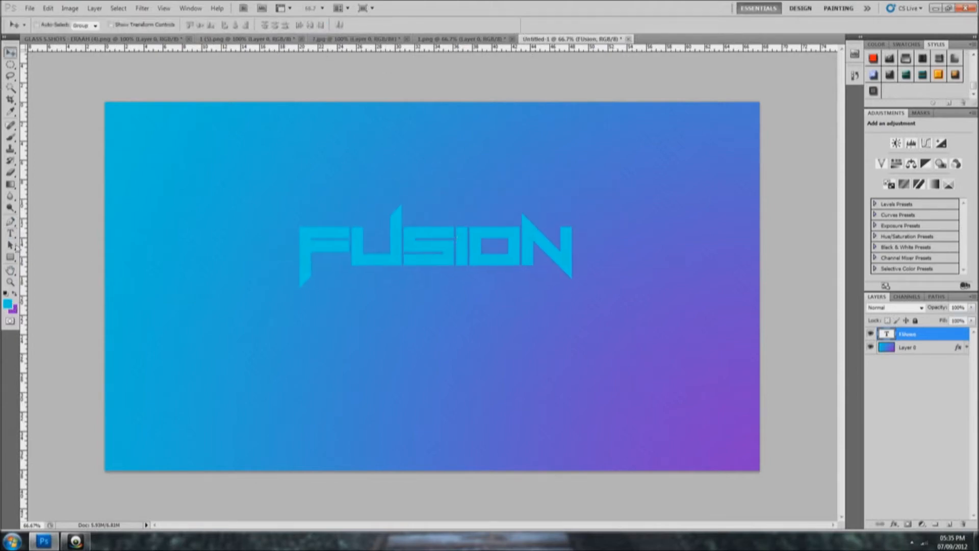
left_click(10, 233)
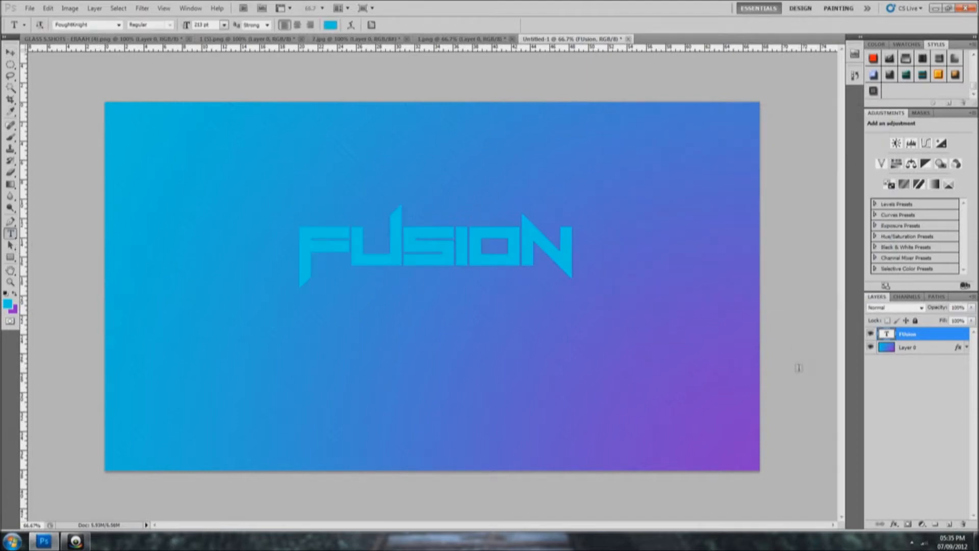
left_click(331, 25)
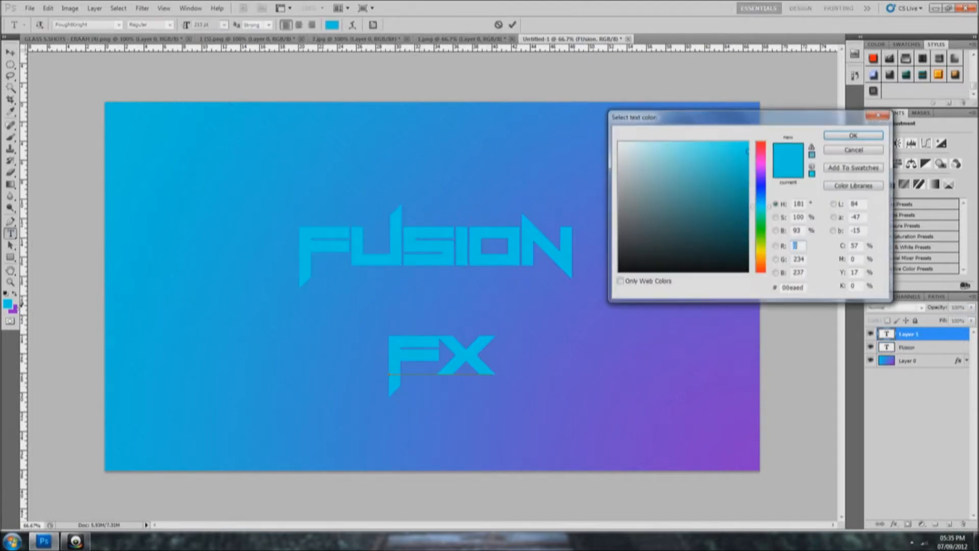
left_click(852, 135)
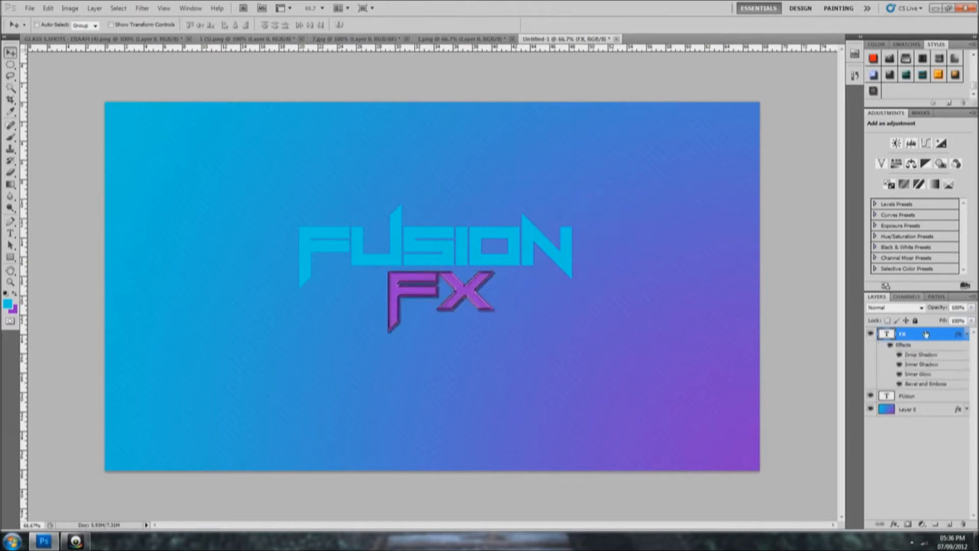
Step: Paste the particle image as a Color Dodge layer and duplicate it around the logo text
left_click(906, 396)
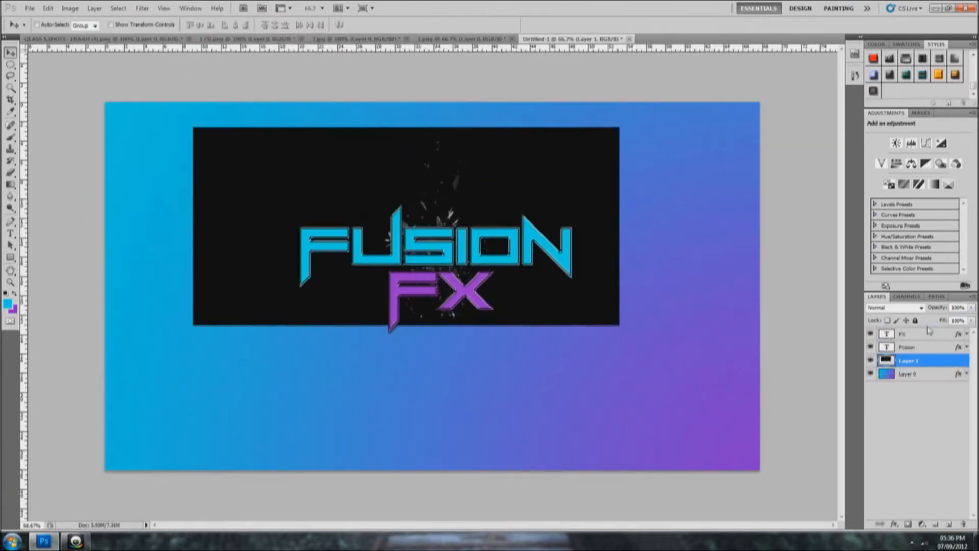
left_click(894, 307)
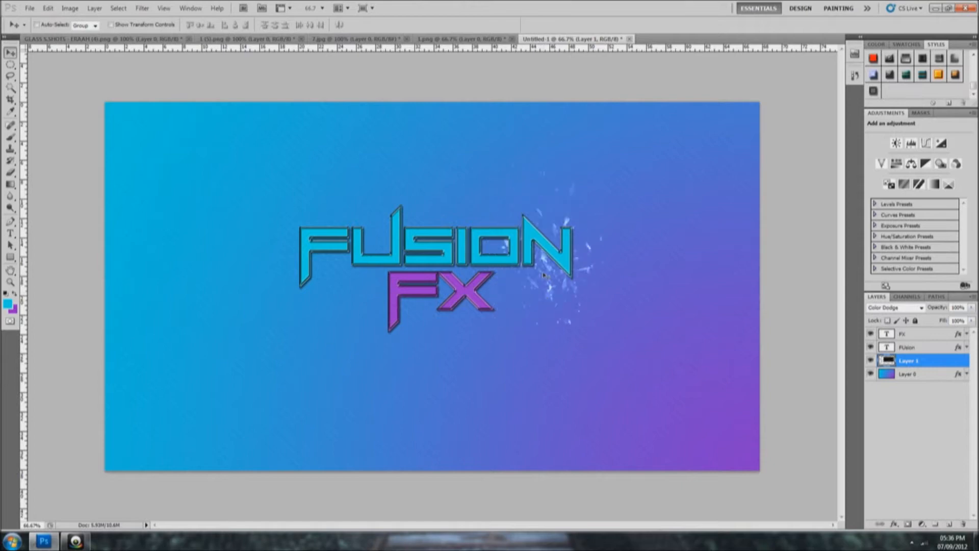
right_click(909, 360)
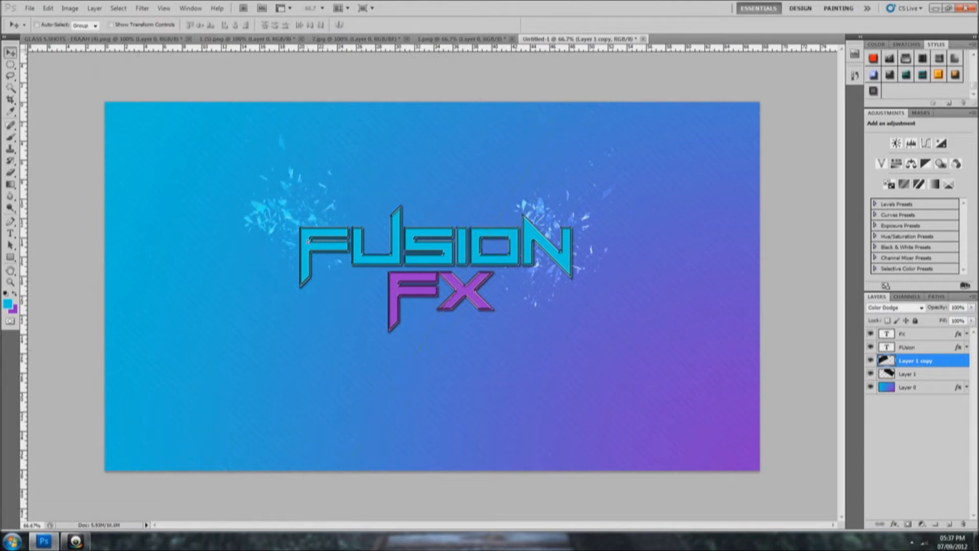
left_click(912, 373)
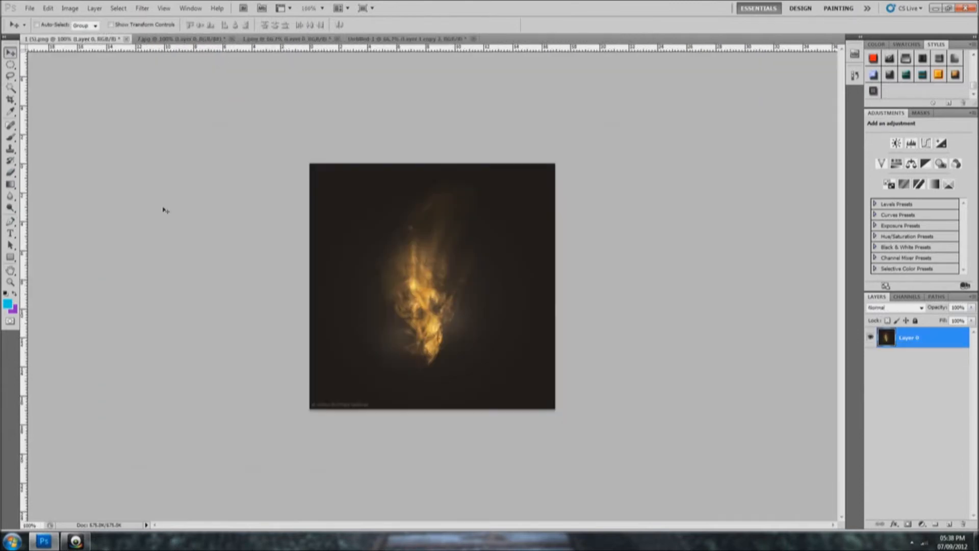
Step: Paste the flame image as Color Dodge glows, rotated below FX and beside FUSION
left_click(406, 39)
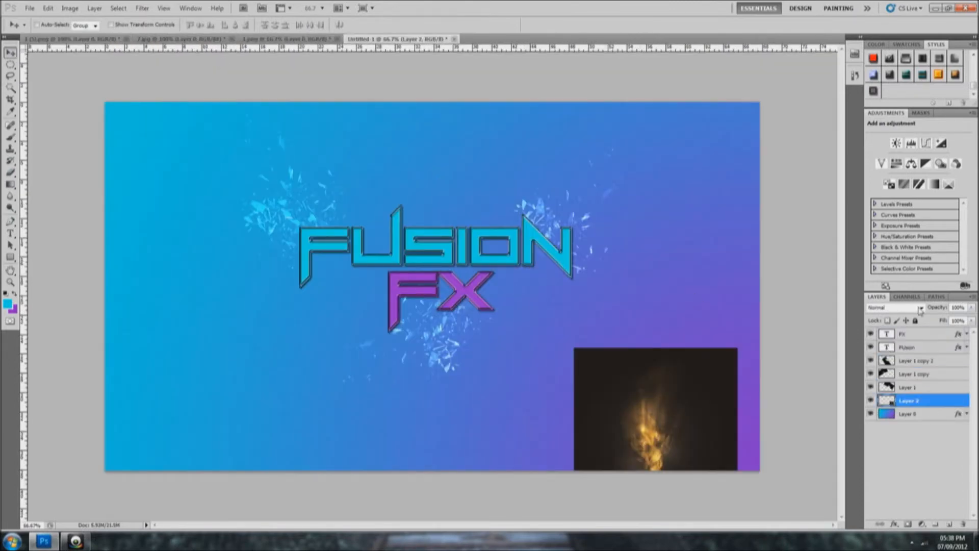
left_click(892, 307)
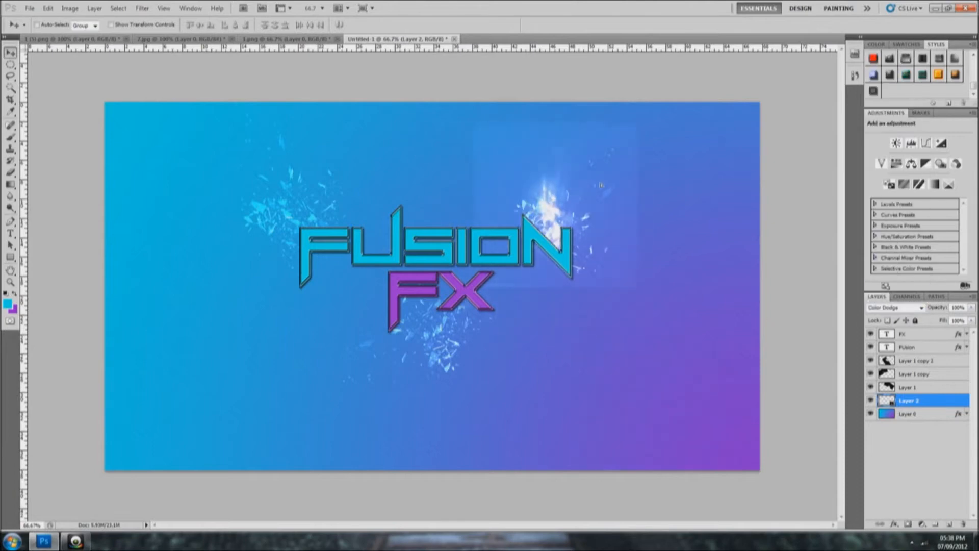
left_click(10, 174)
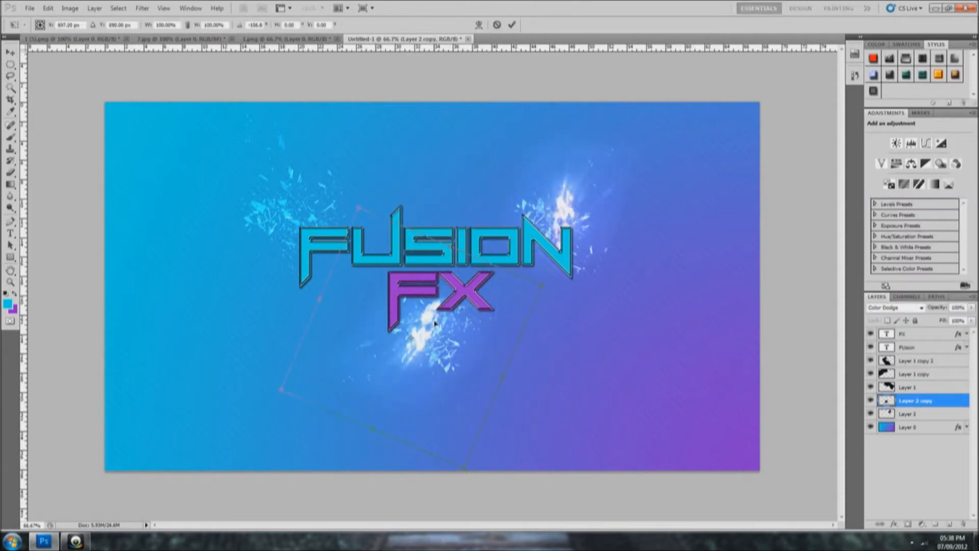
key("Return")
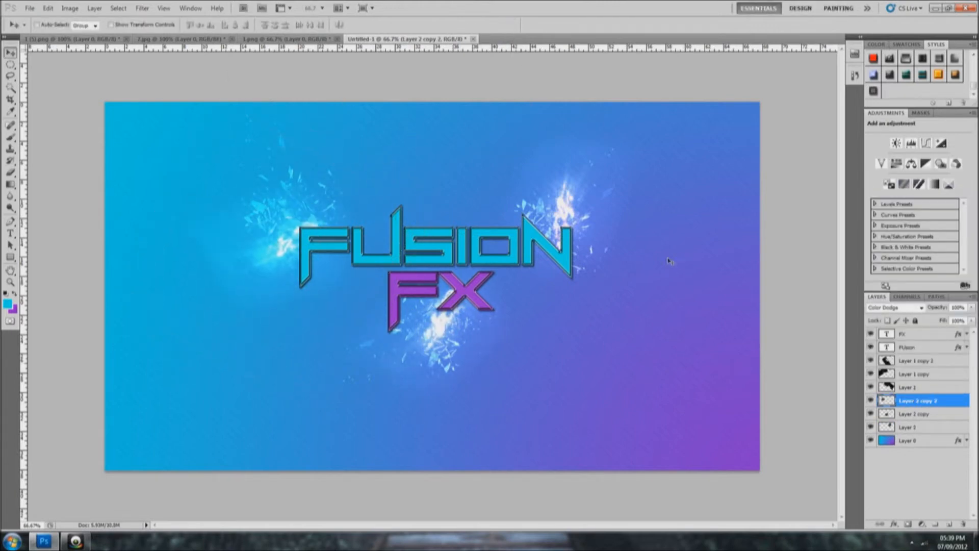
mouse_move(196, 90)
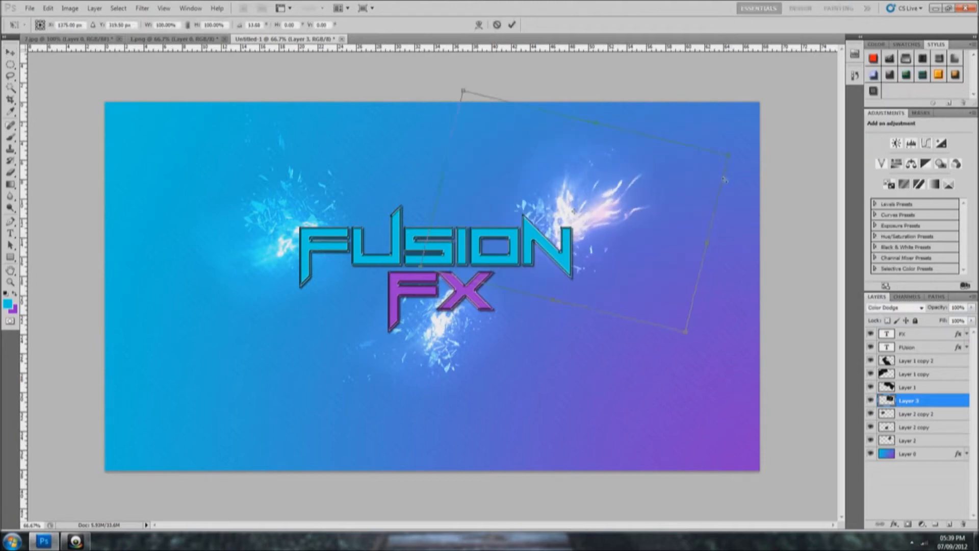
left_click(94, 8)
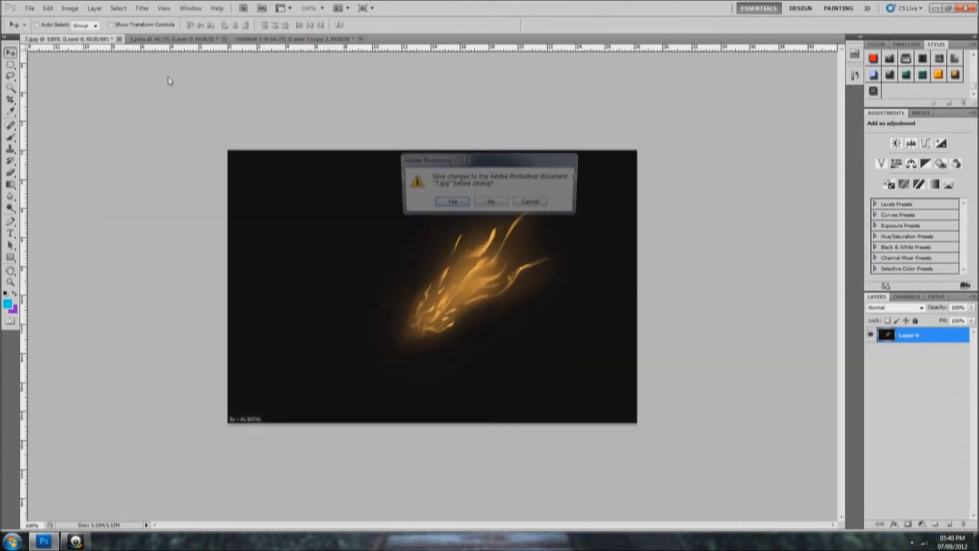
Step: Blend the ring light image with Color Dodge behind the logo and erase its hard edges
left_click(491, 201)
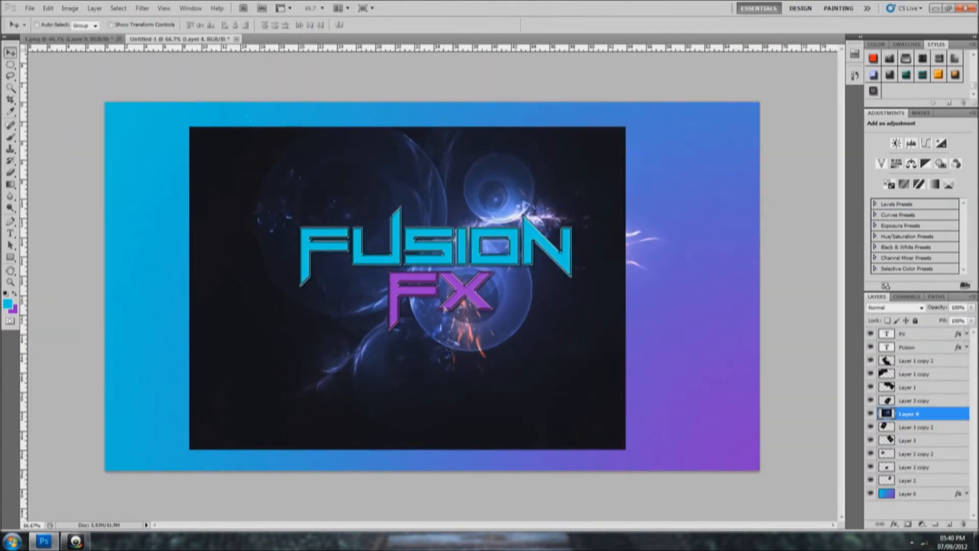
left_click(895, 307)
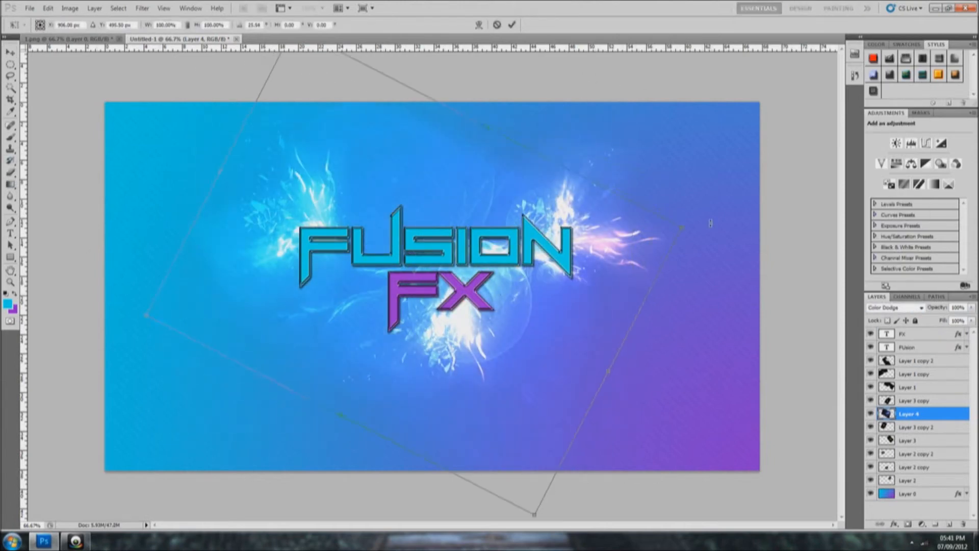
left_click(9, 173)
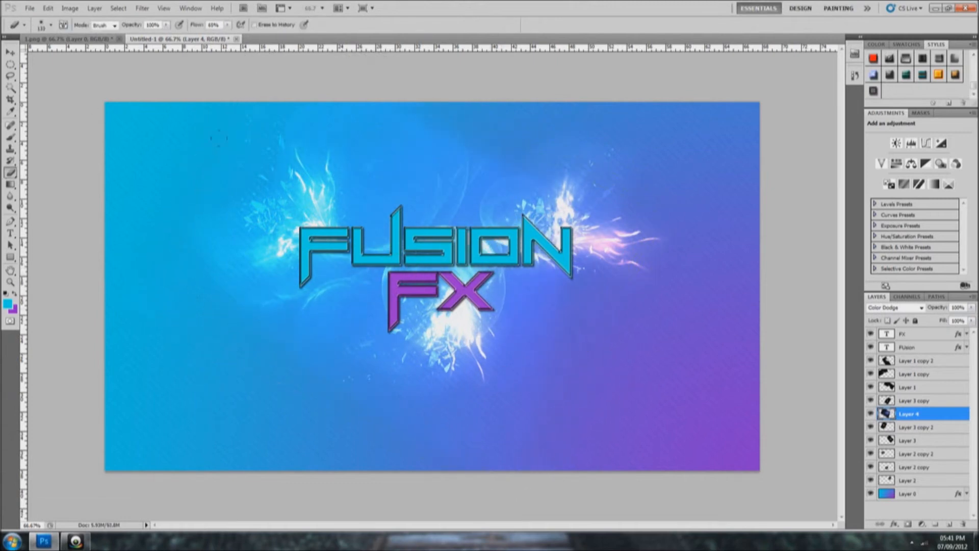
left_click(29, 7)
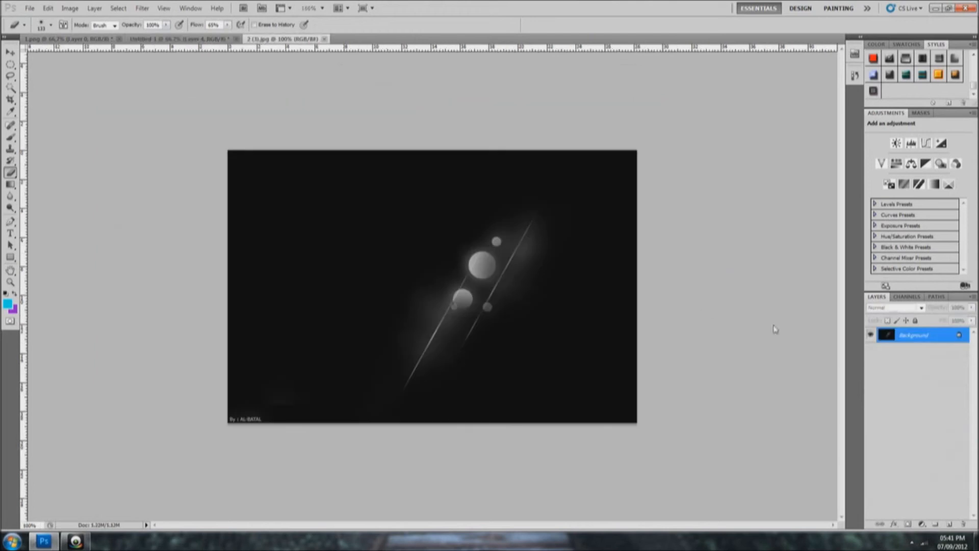
Step: Blend the bubble light image with Color Dodge, moved above the FUSION layer, and paint over it
left_click(175, 38)
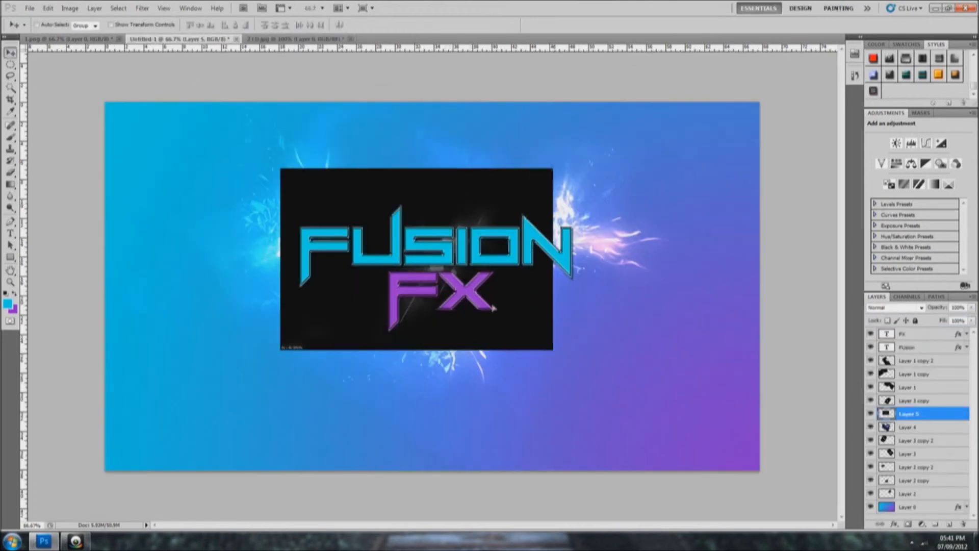
left_click(895, 307)
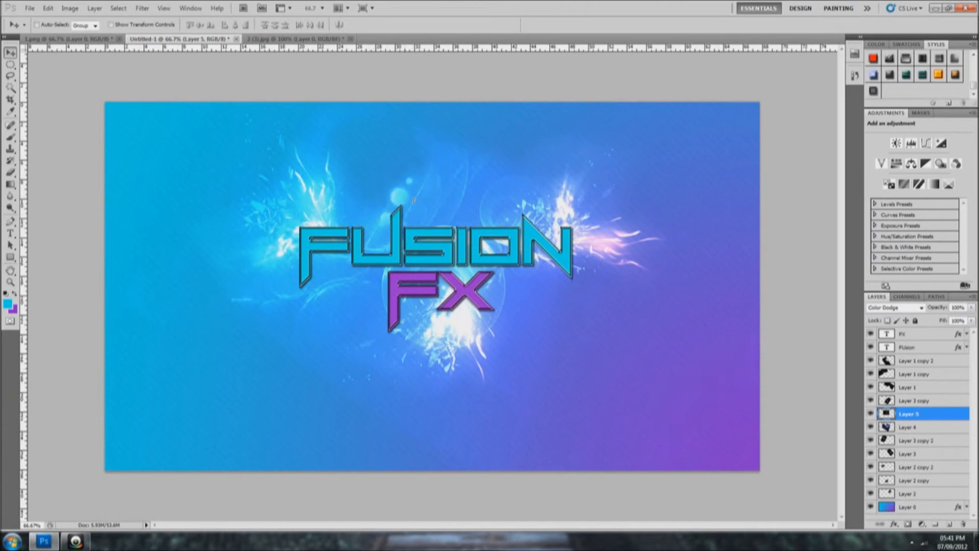
left_click(11, 174)
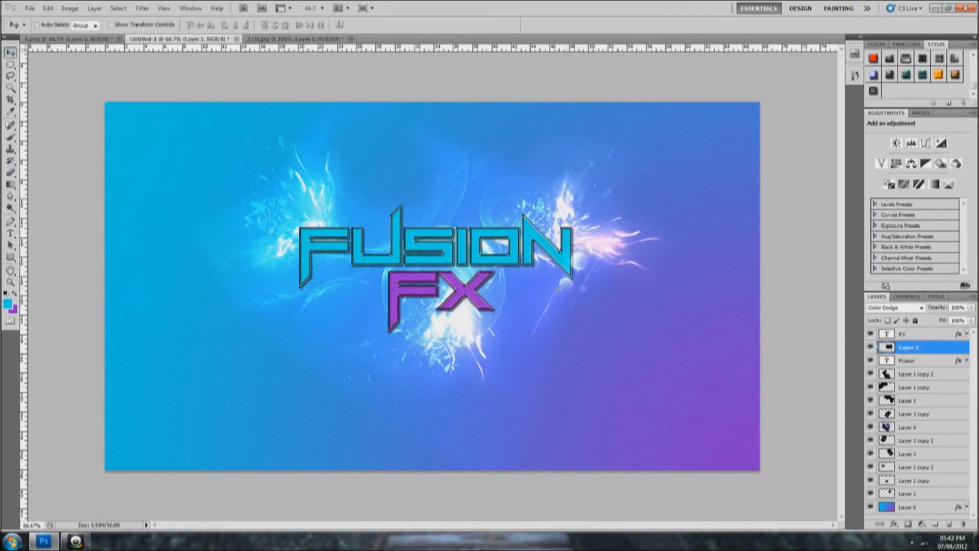
left_click(871, 334)
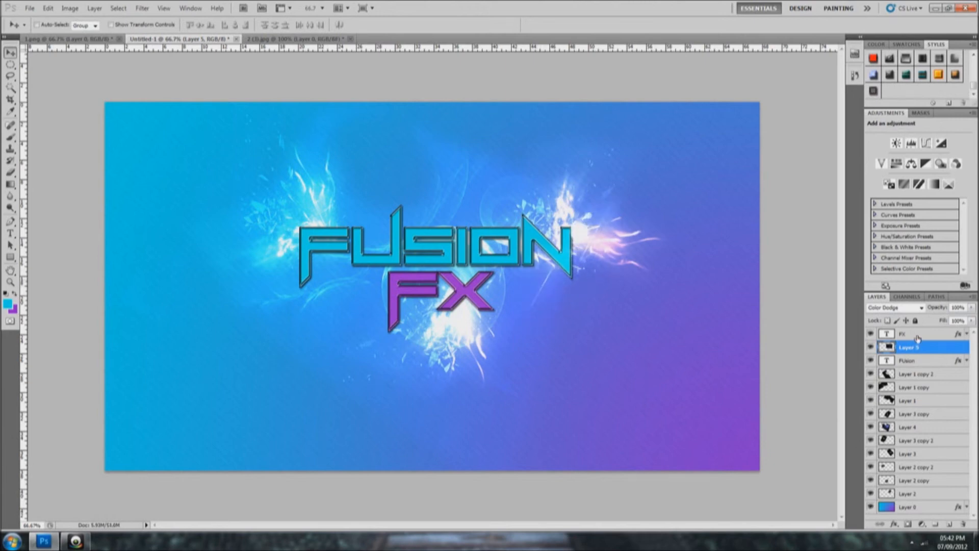
left_click(10, 174)
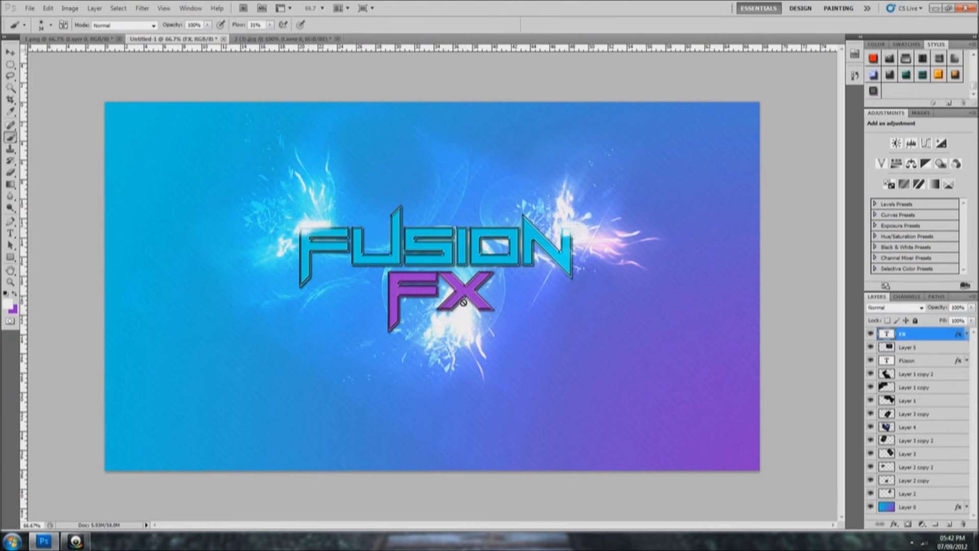
left_click(909, 347)
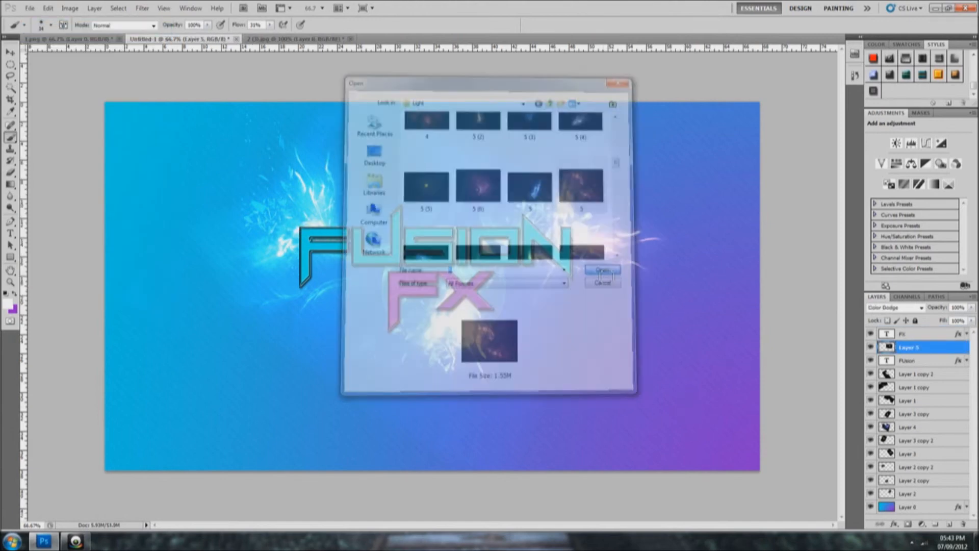
Step: Add another light image, flatten the artwork and darken its edges with an Exposure adjustment
left_click(602, 272)
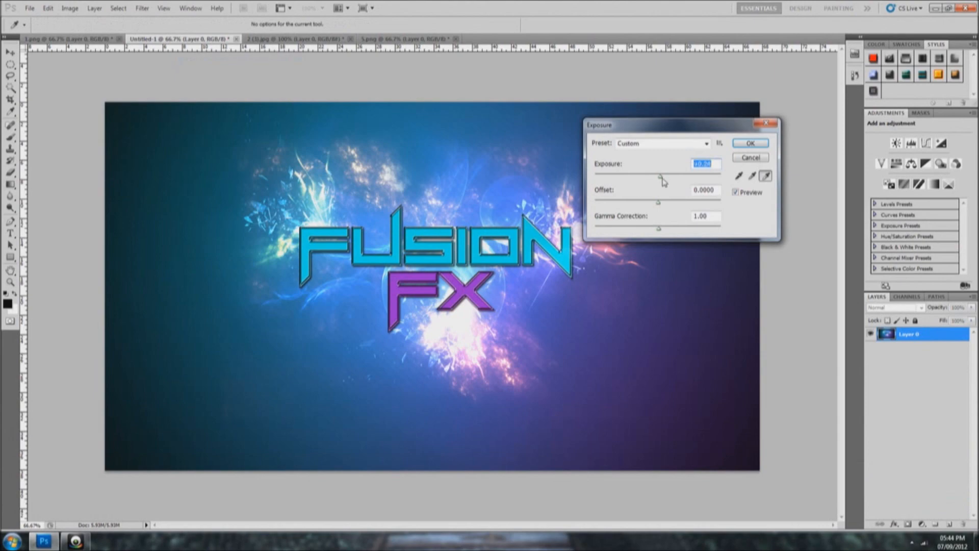
left_click(69, 7)
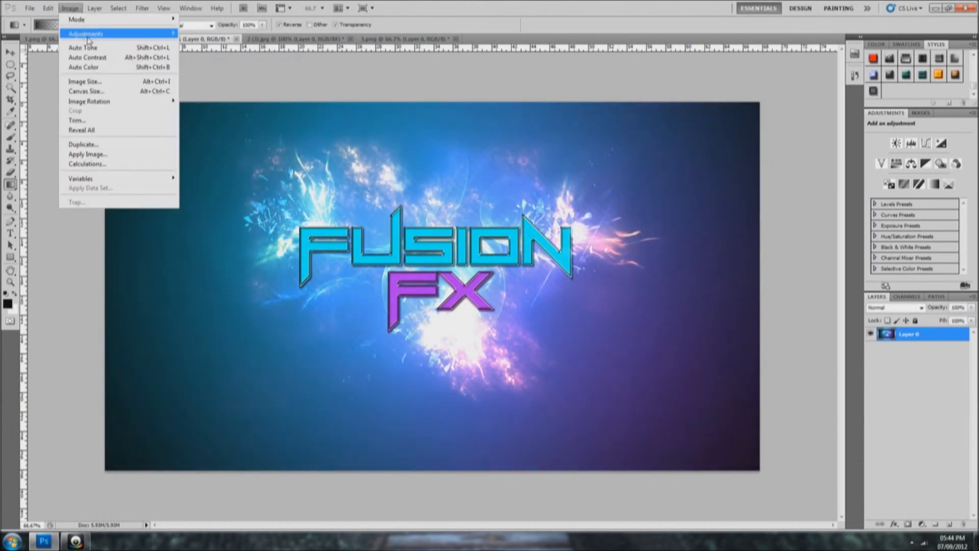